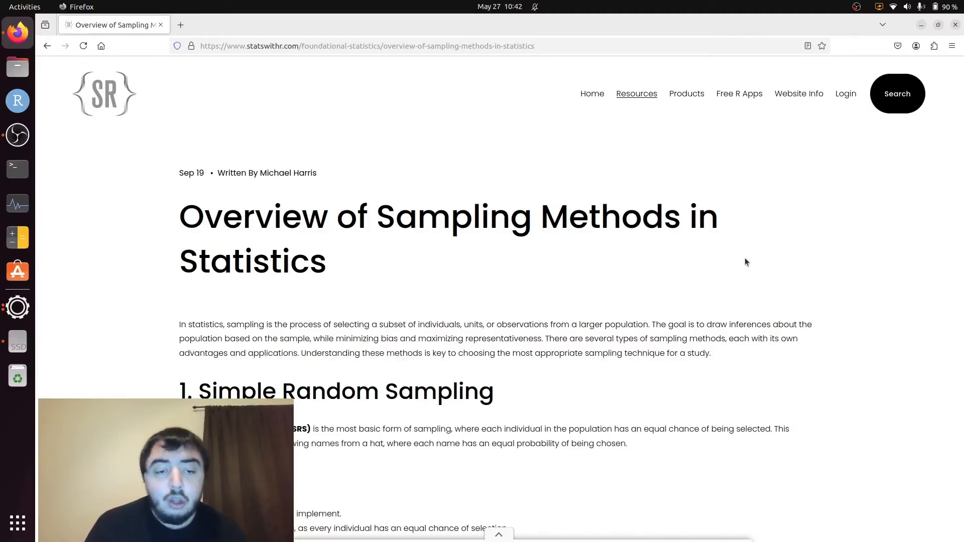
pyautogui.scroll(-3)
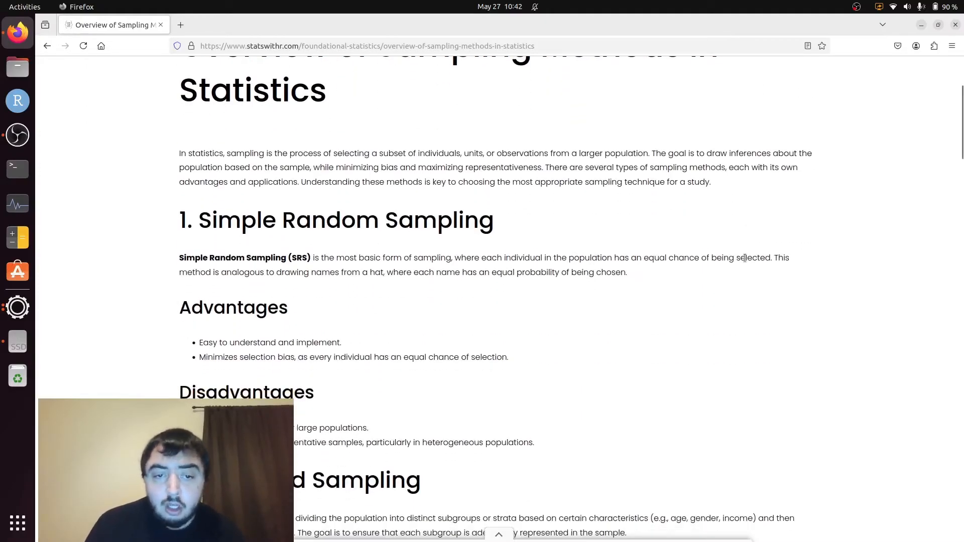
pyautogui.scroll(-3)
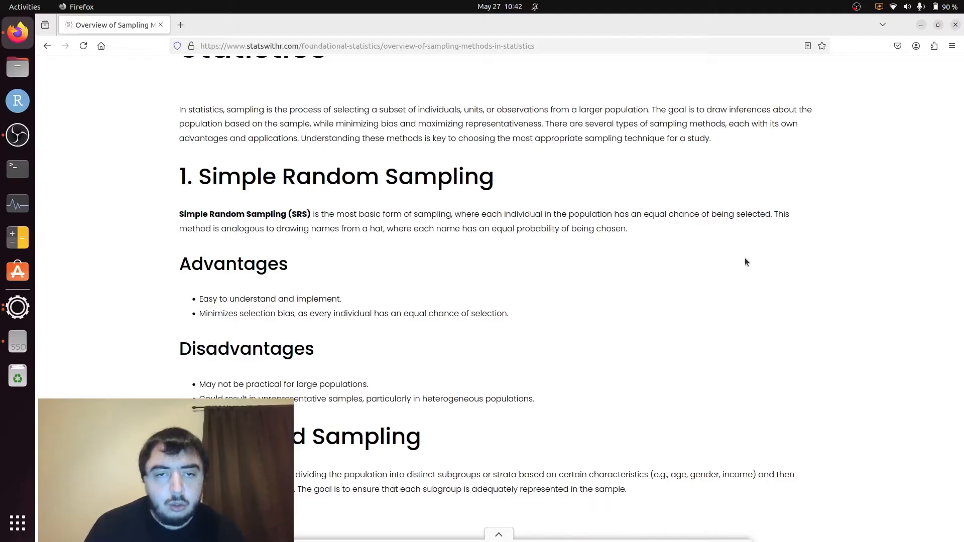
pyautogui.scroll(-3)
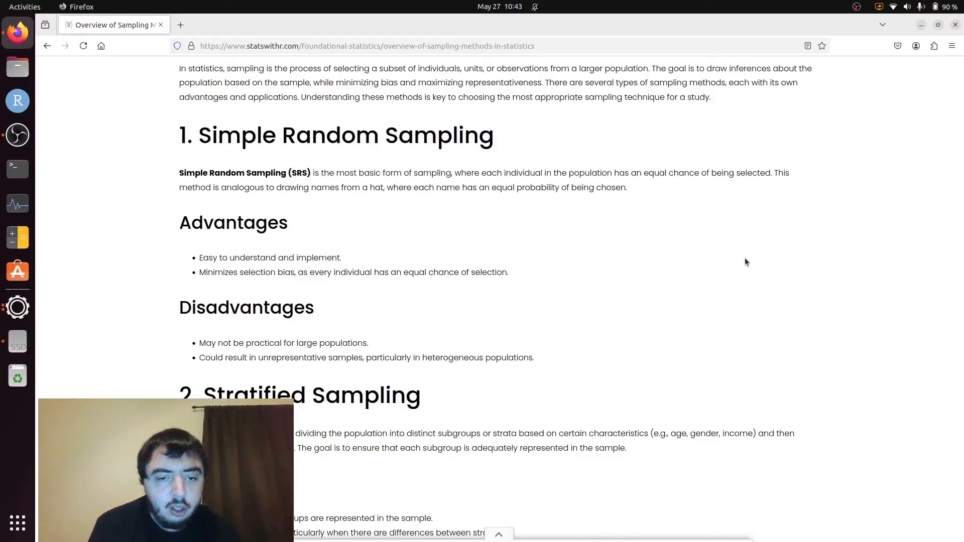
pyautogui.scroll(-3)
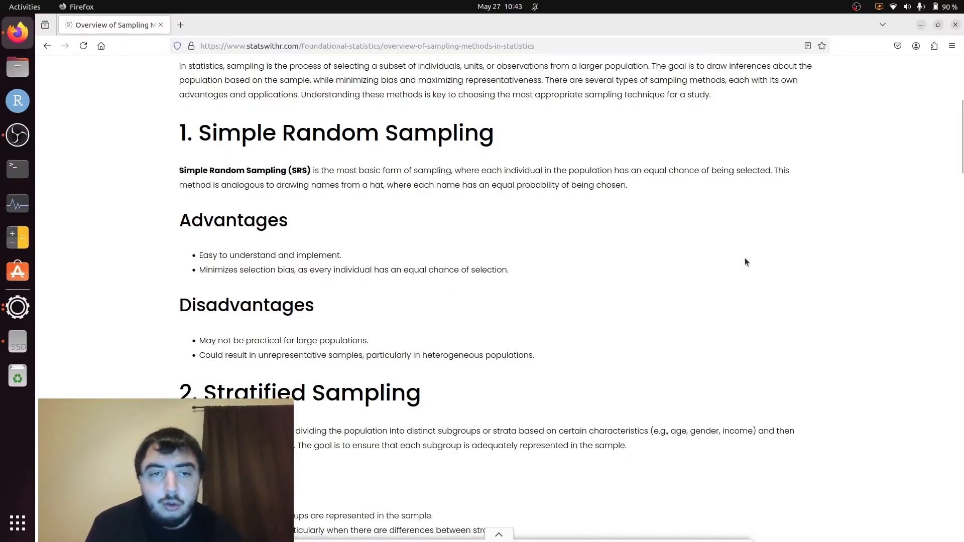
pyautogui.scroll(-3)
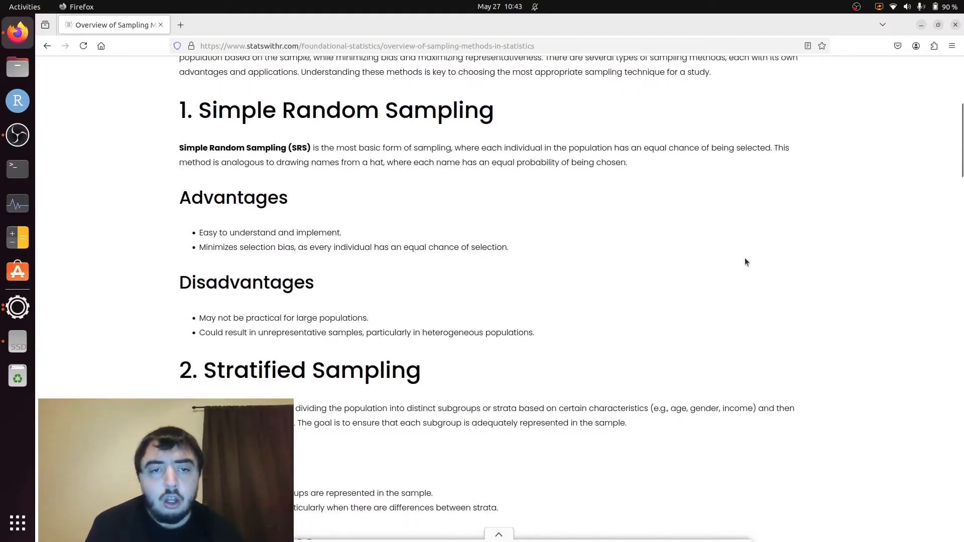
pyautogui.scroll(-3)
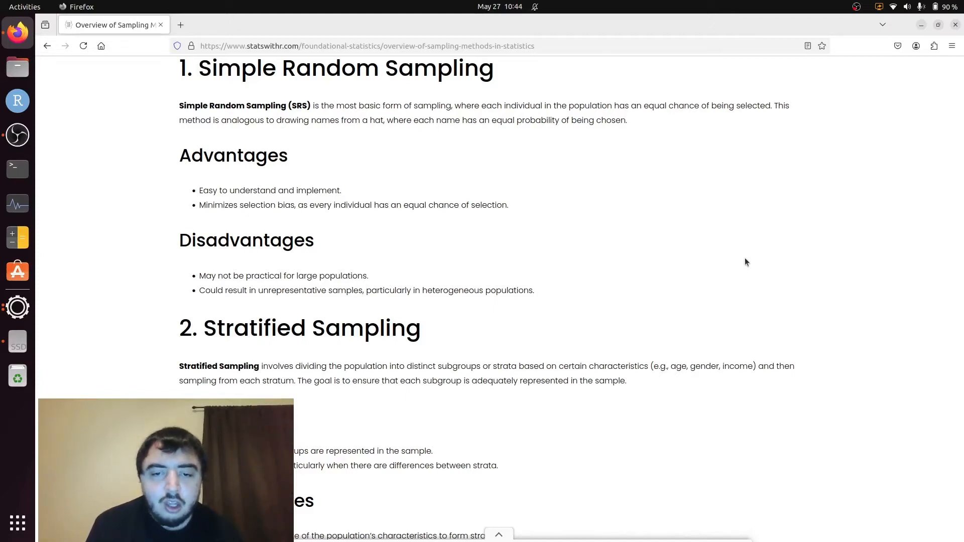
pyautogui.scroll(-3)
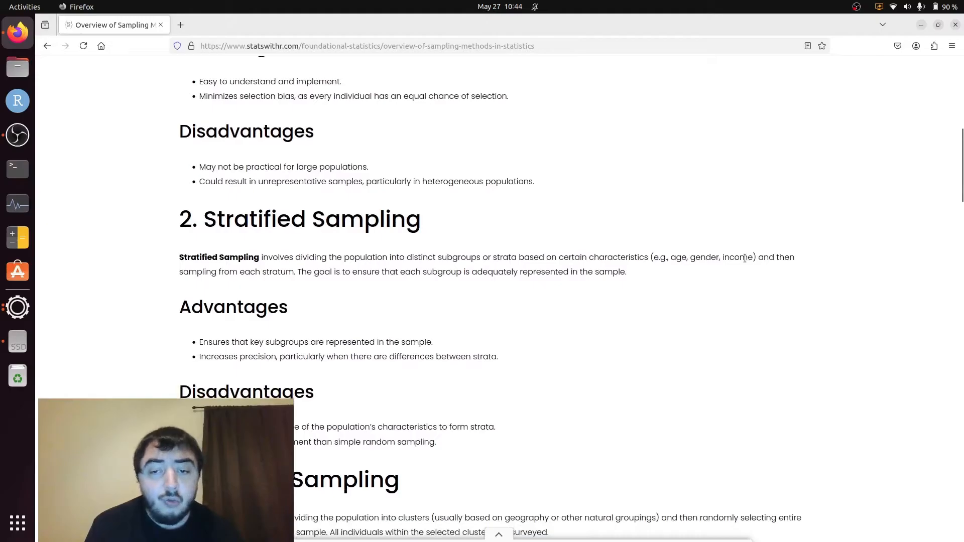
pyautogui.scroll(-3)
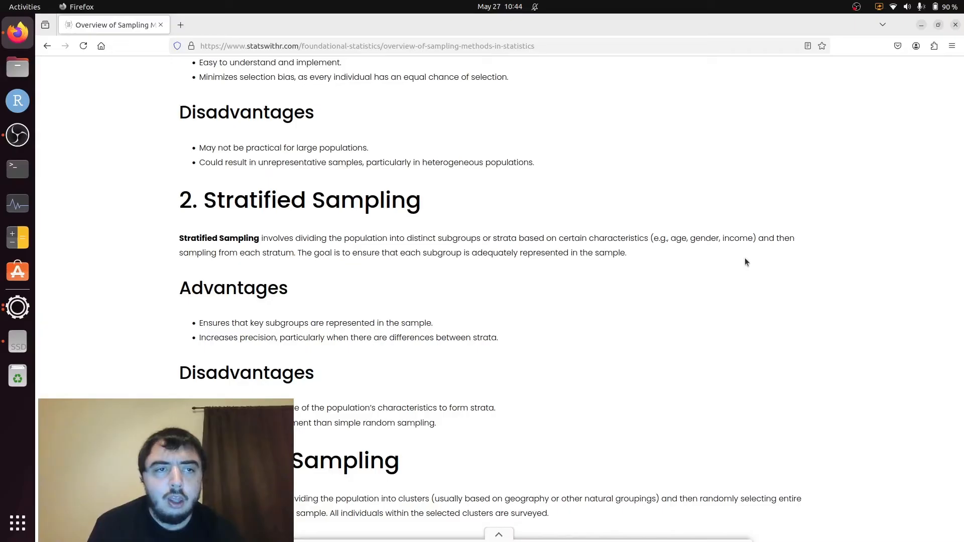
pyautogui.scroll(-3)
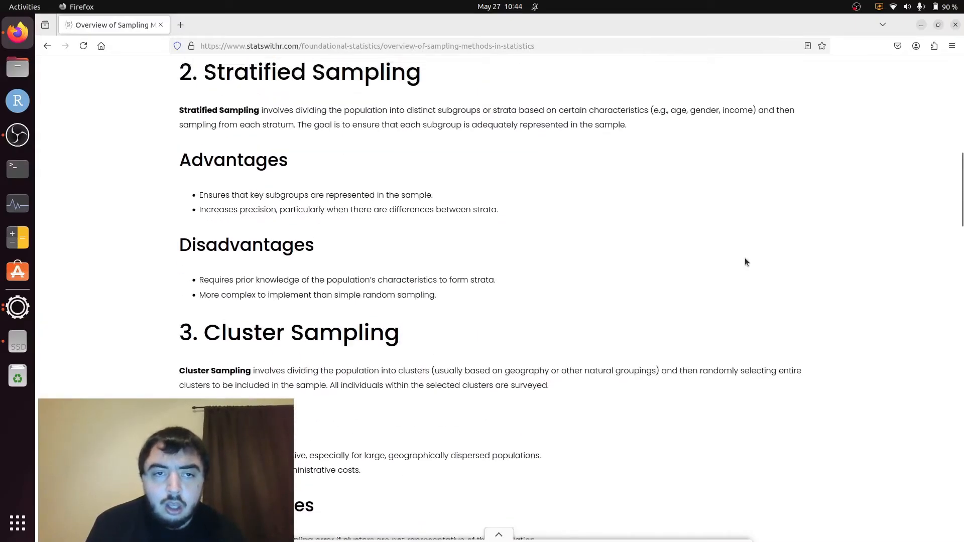
pyautogui.scroll(3)
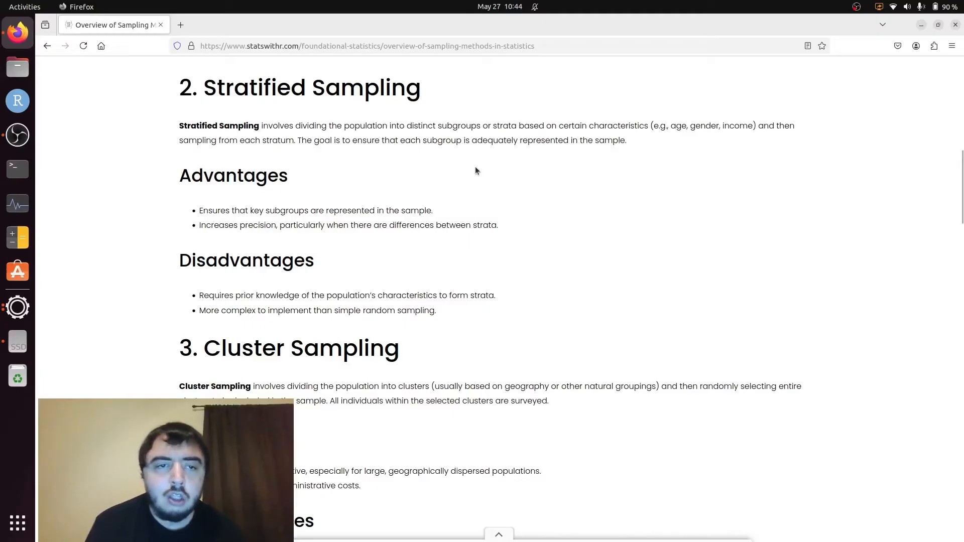
pyautogui.moveTo(473, 205)
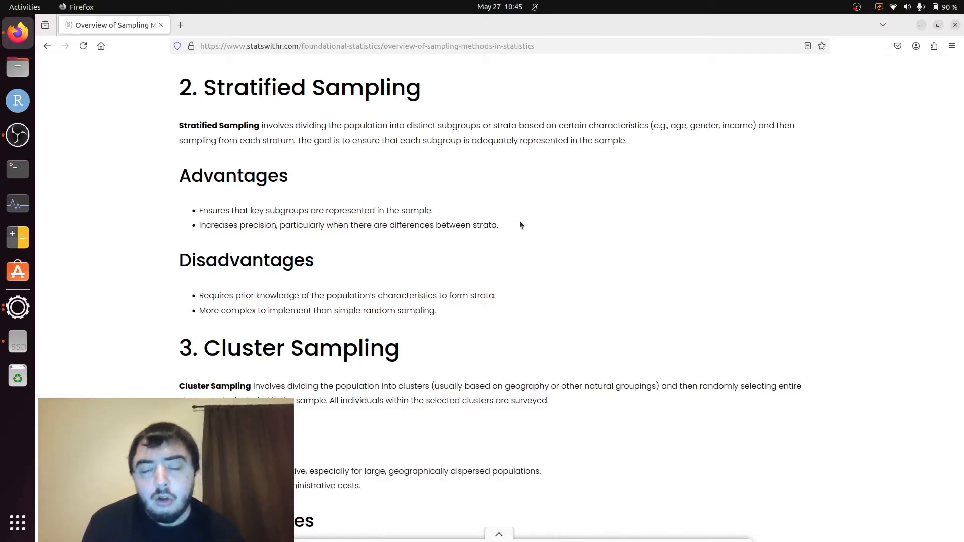
pyautogui.scroll(-3)
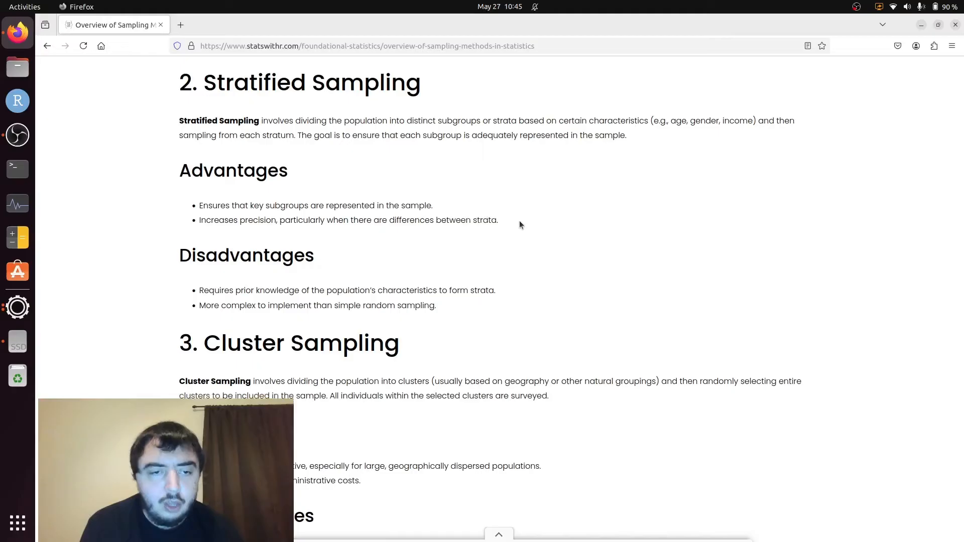
pyautogui.scroll(-3)
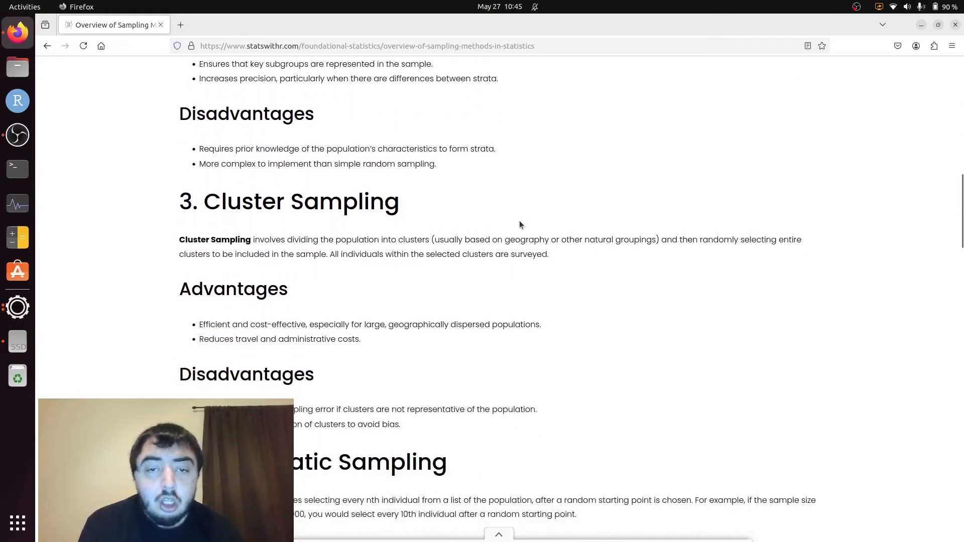
pyautogui.moveTo(492, 164)
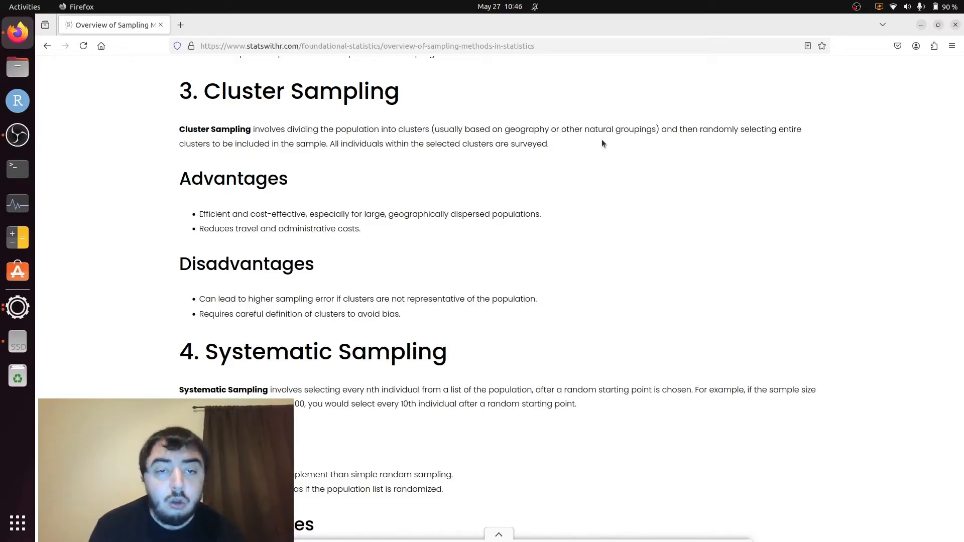
pyautogui.moveTo(593, 202)
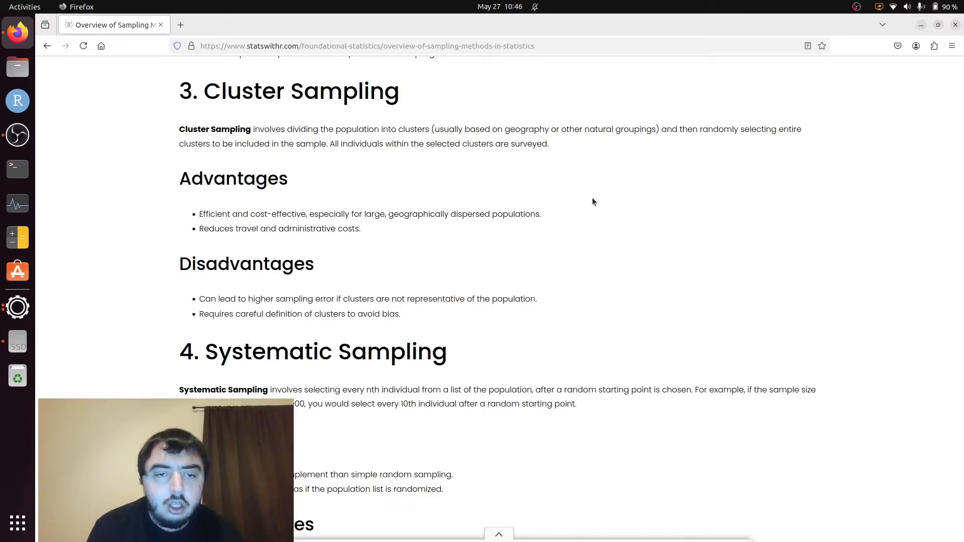
pyautogui.scroll(-3)
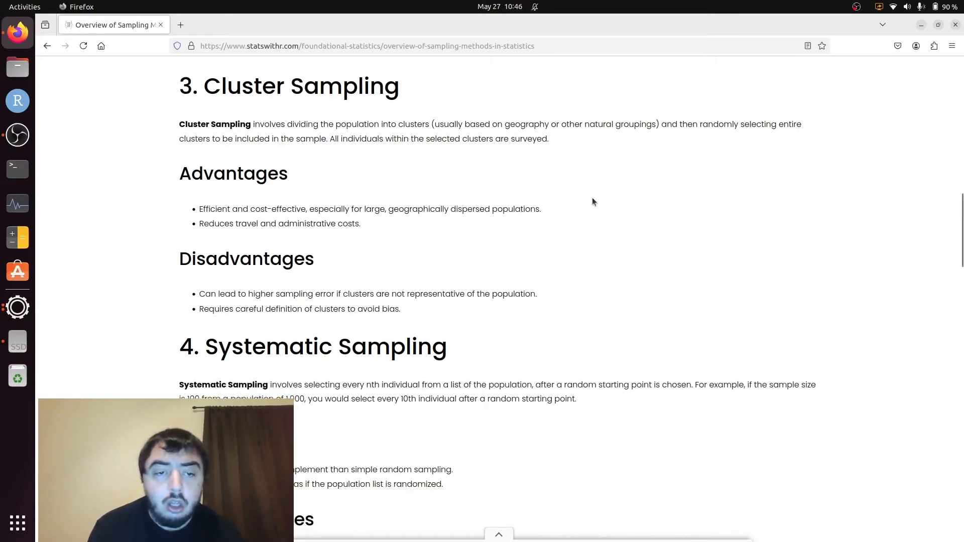
pyautogui.moveTo(561, 221)
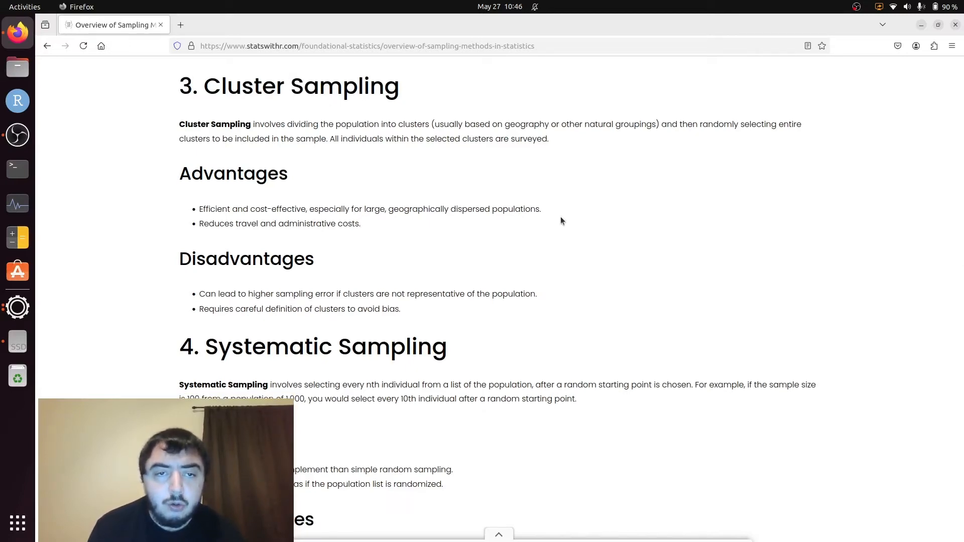
pyautogui.scroll(-3)
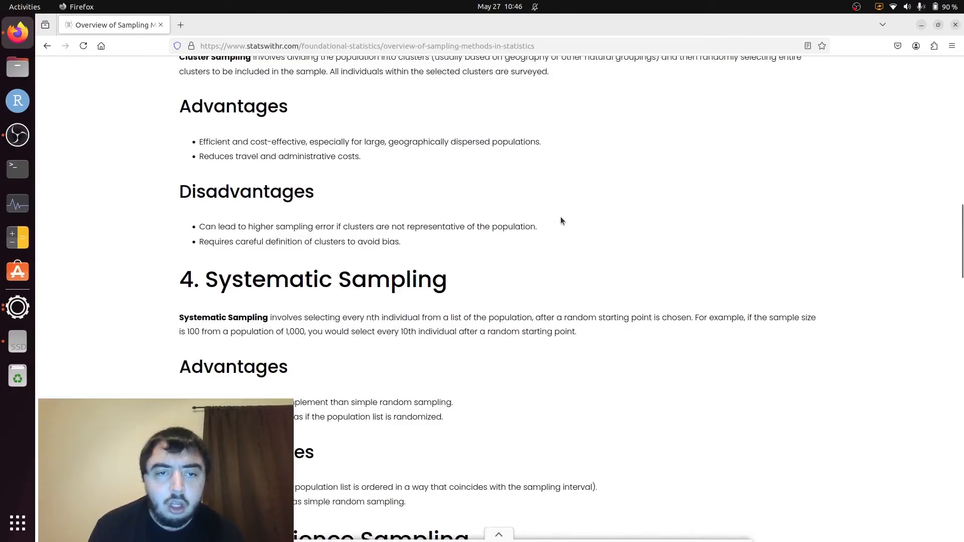
pyautogui.scroll(-3)
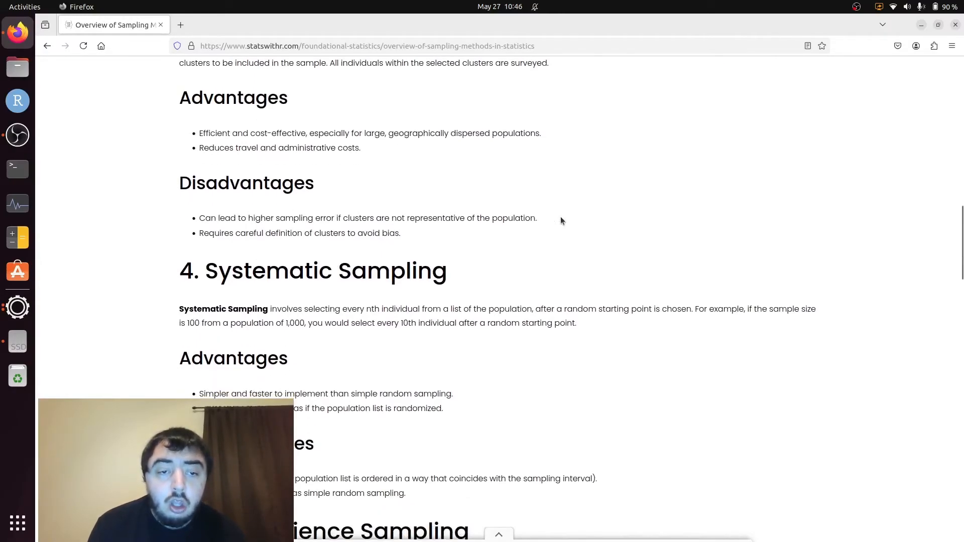
pyautogui.scroll(-3)
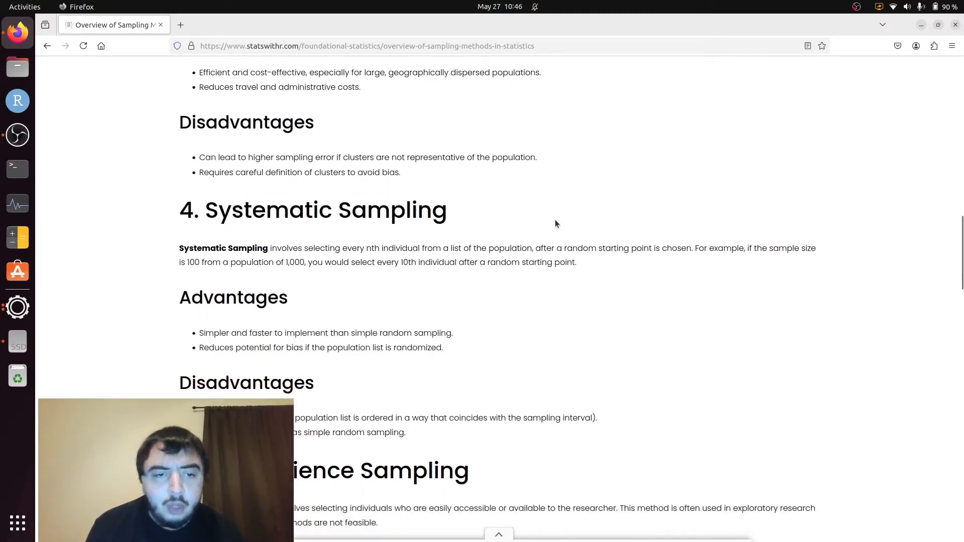
pyautogui.scroll(-3)
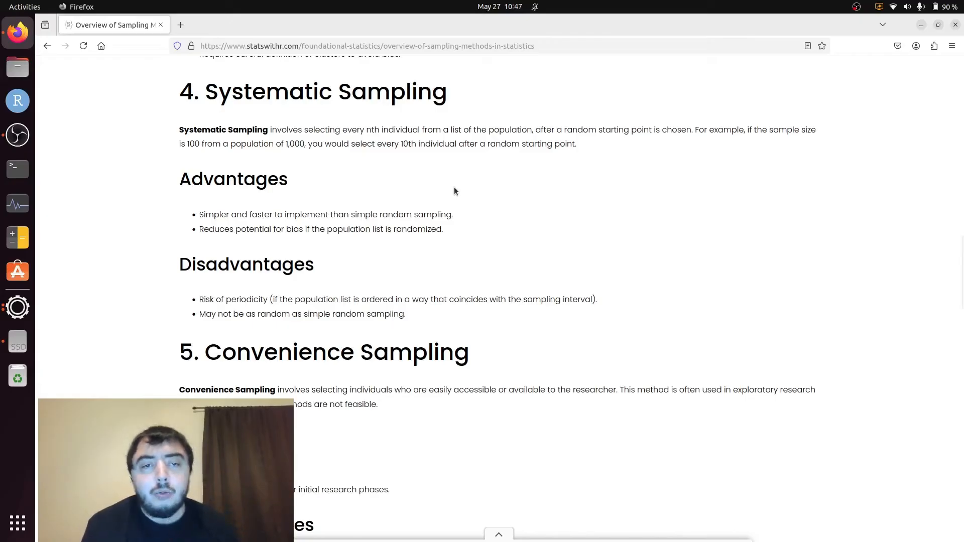
pyautogui.moveTo(468, 214)
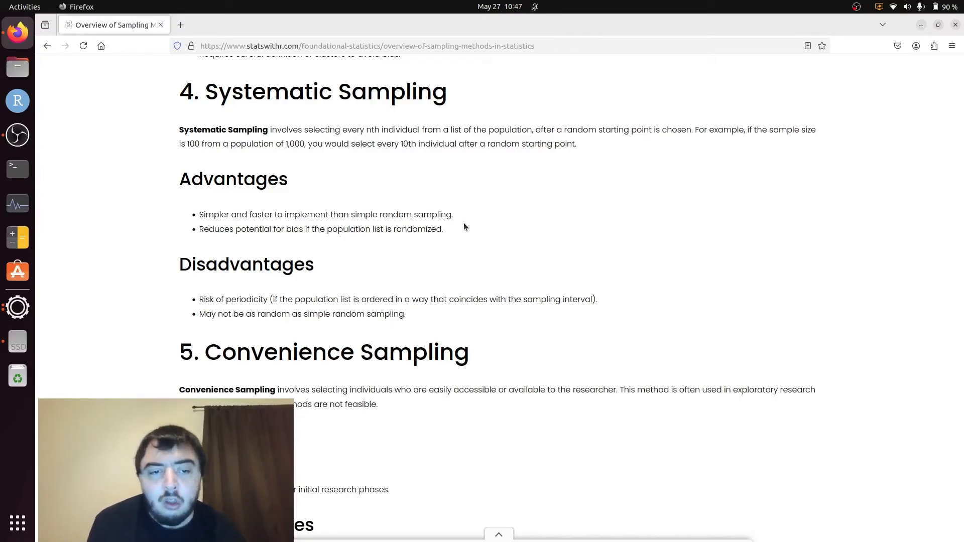
pyautogui.scroll(-3)
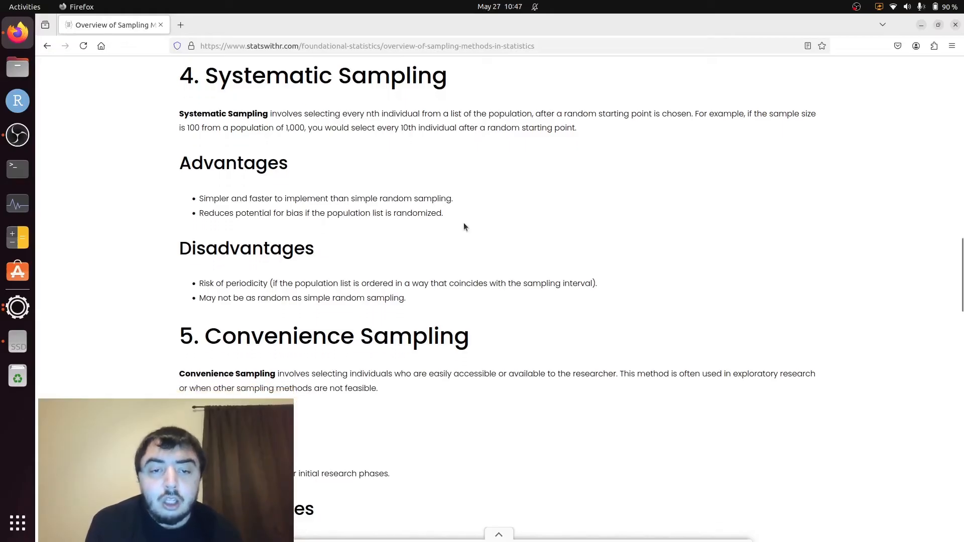
pyautogui.scroll(-3)
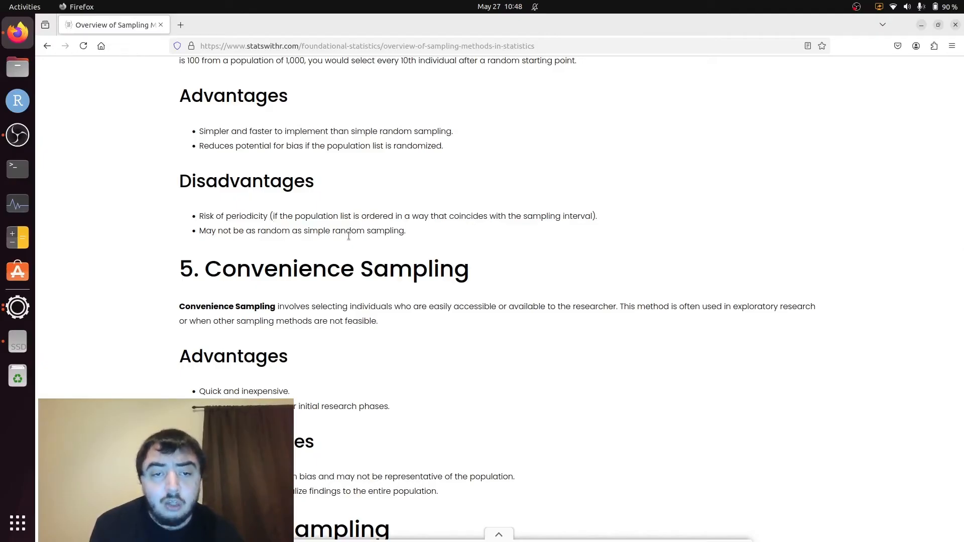
pyautogui.scroll(-3)
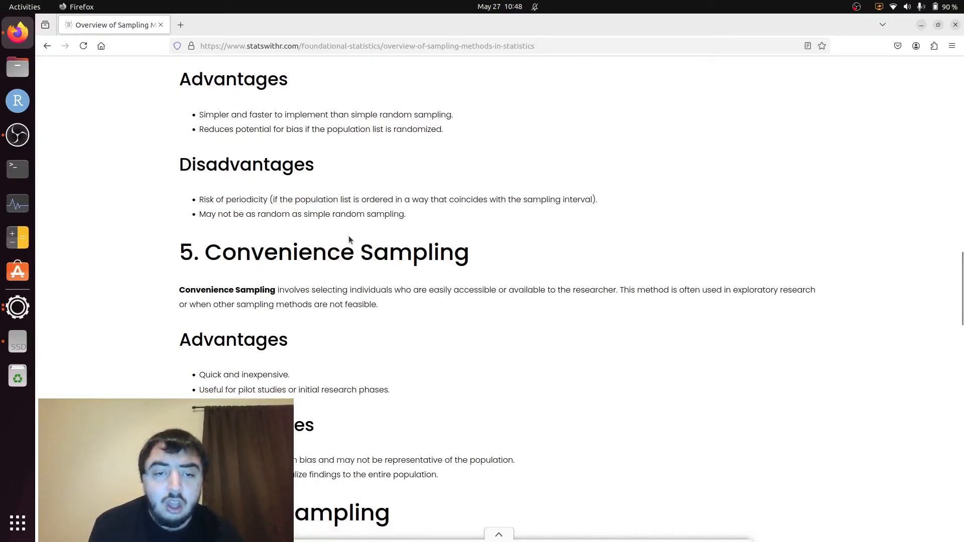
pyautogui.scroll(-3)
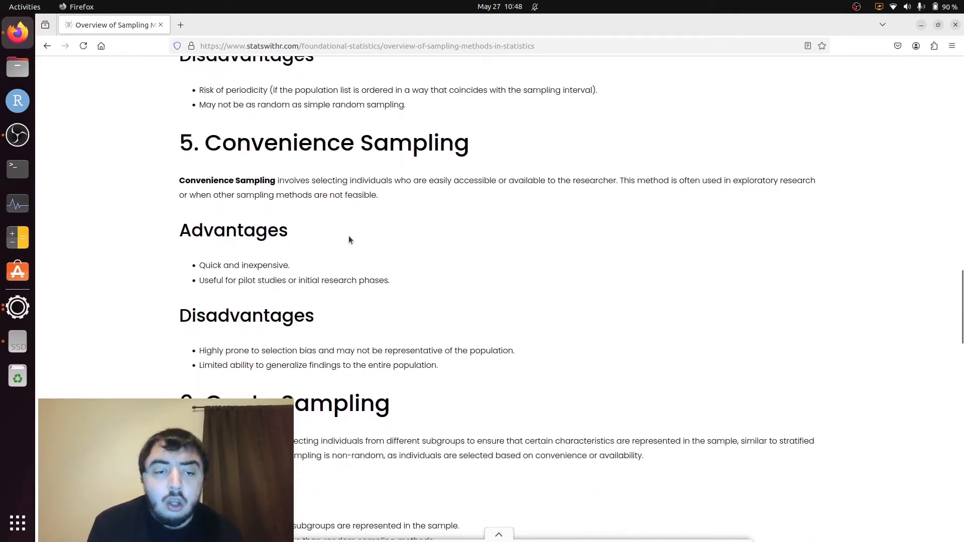
pyautogui.scroll(-3)
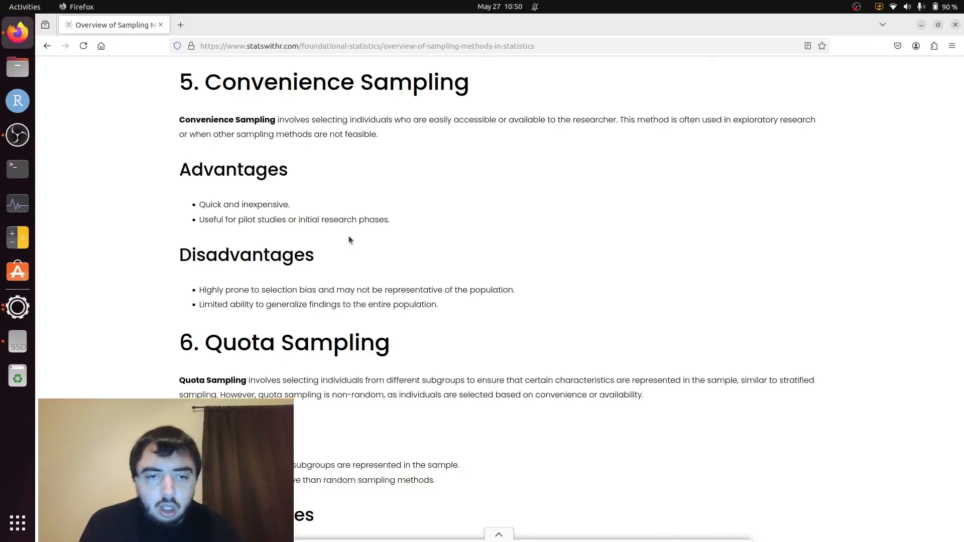
pyautogui.scroll(-3)
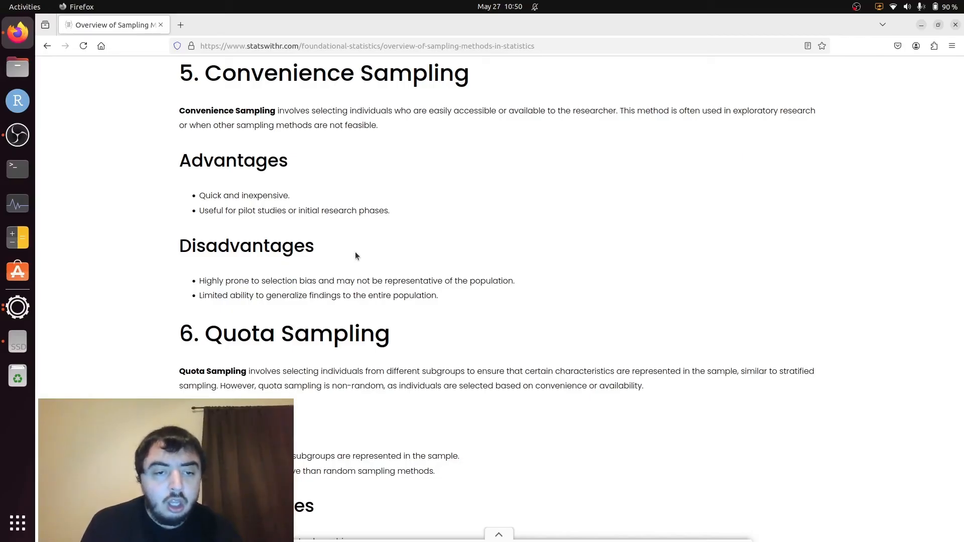
pyautogui.moveTo(298, 312)
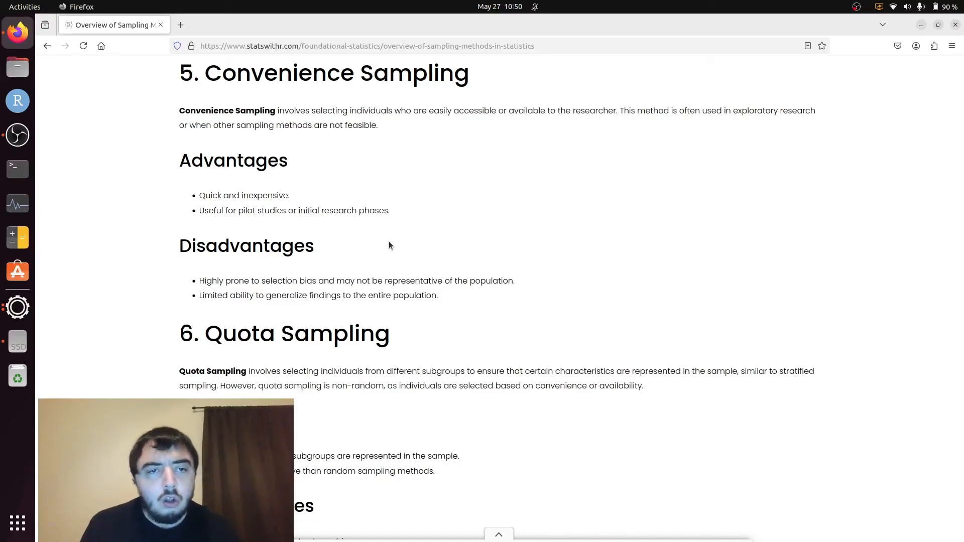
pyautogui.scroll(-3)
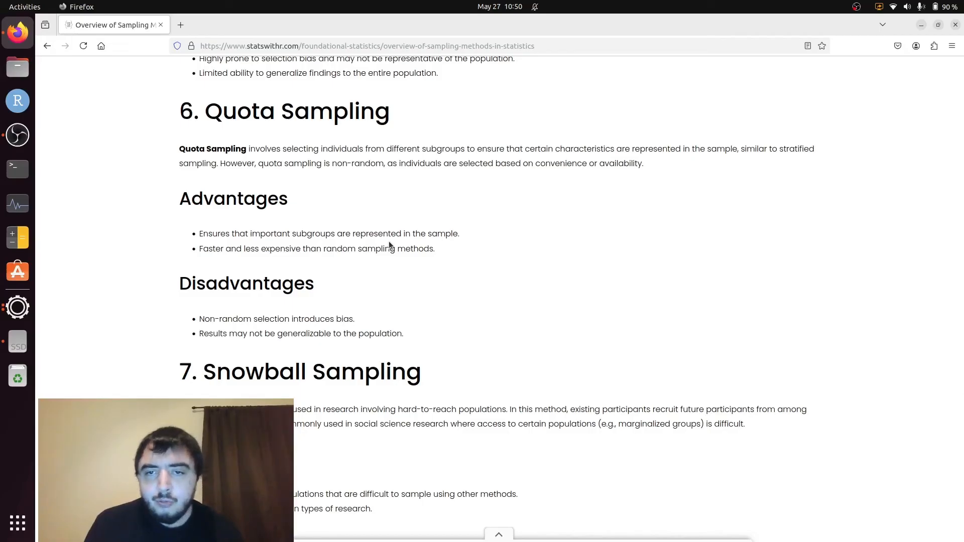
pyautogui.scroll(-3)
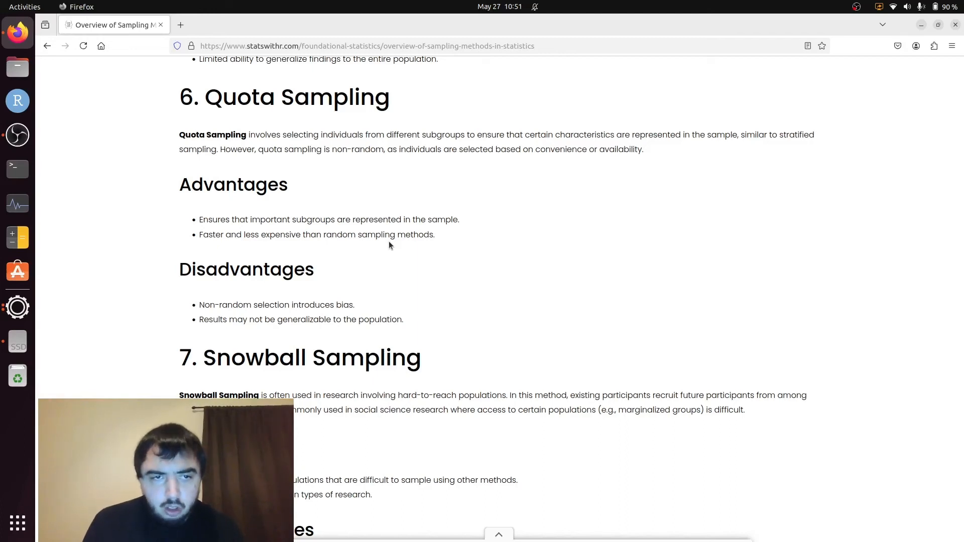
pyautogui.scroll(-3)
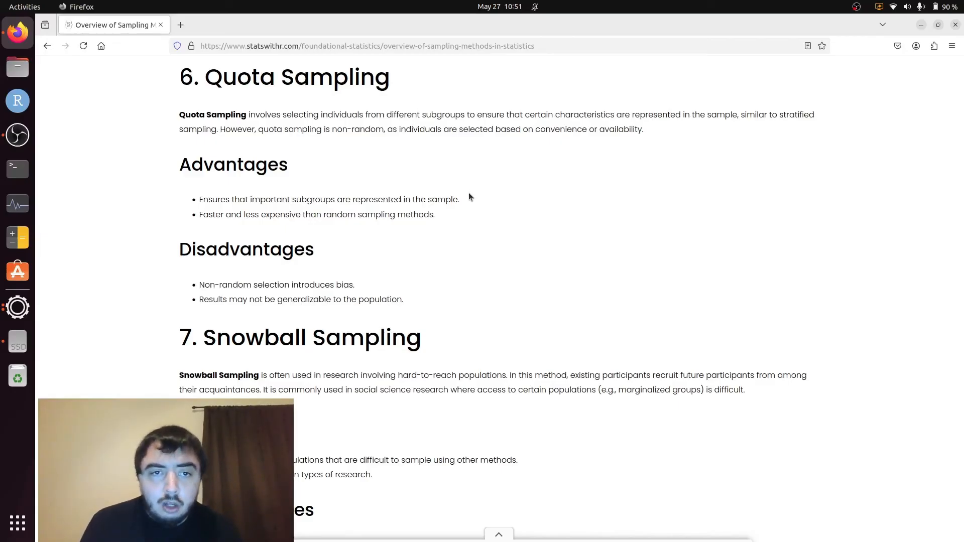
pyautogui.scroll(3)
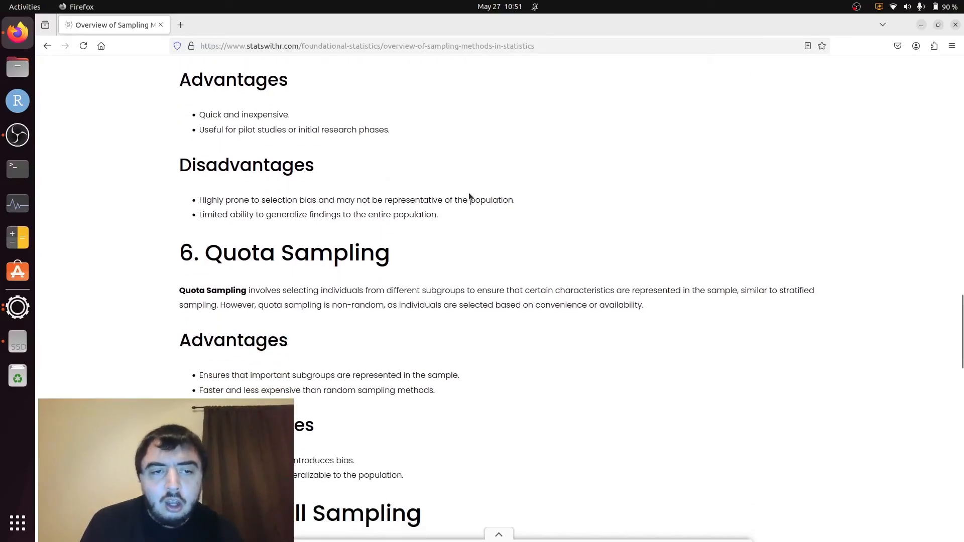
pyautogui.scroll(-3)
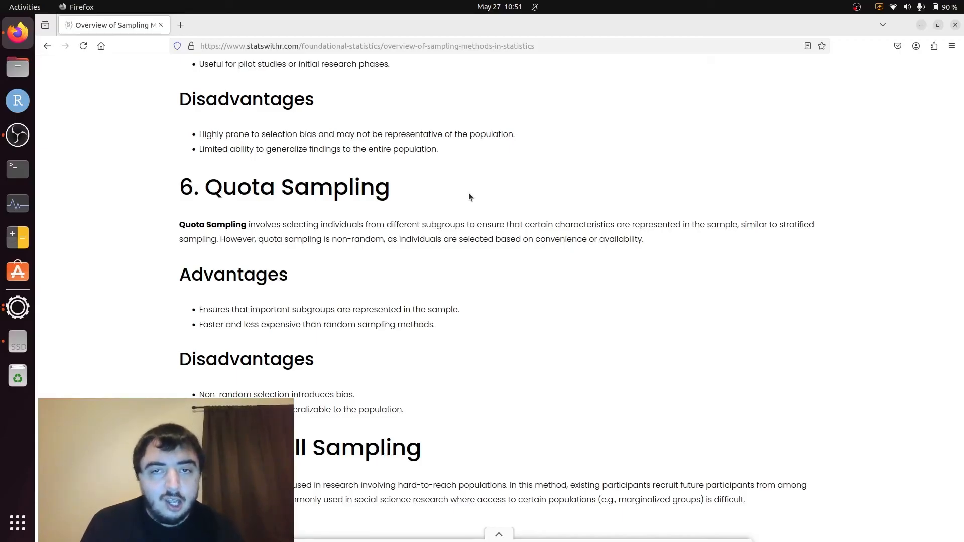
pyautogui.scroll(-3)
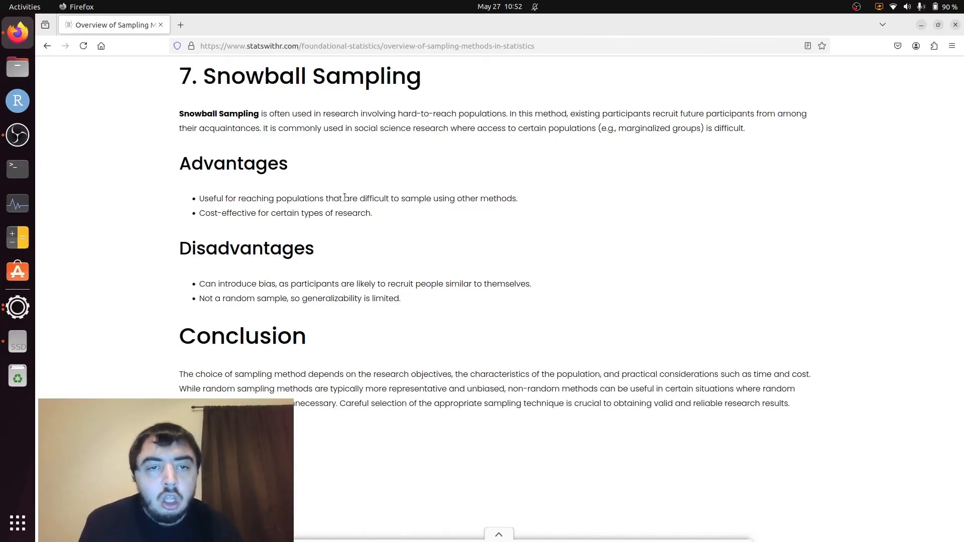
pyautogui.moveTo(201, 197)
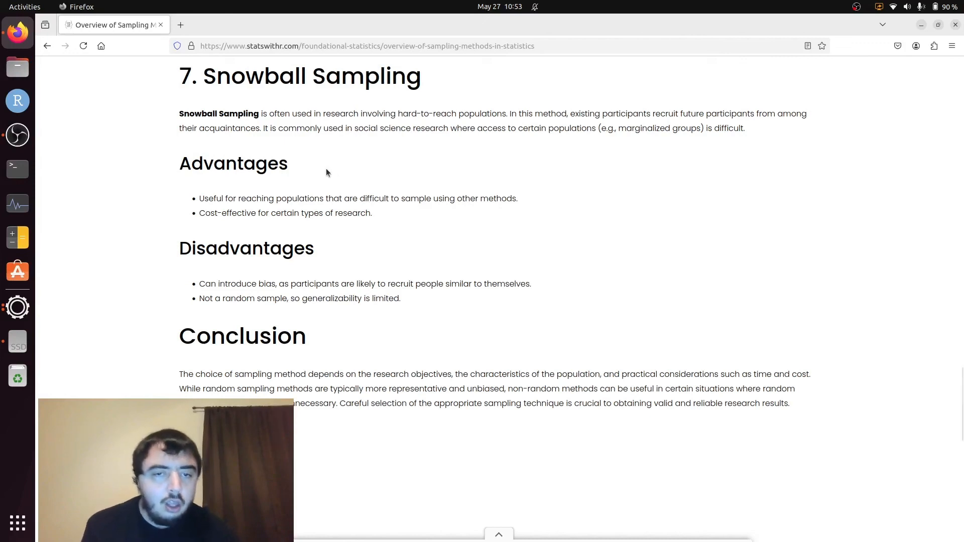
pyautogui.moveTo(372, 217)
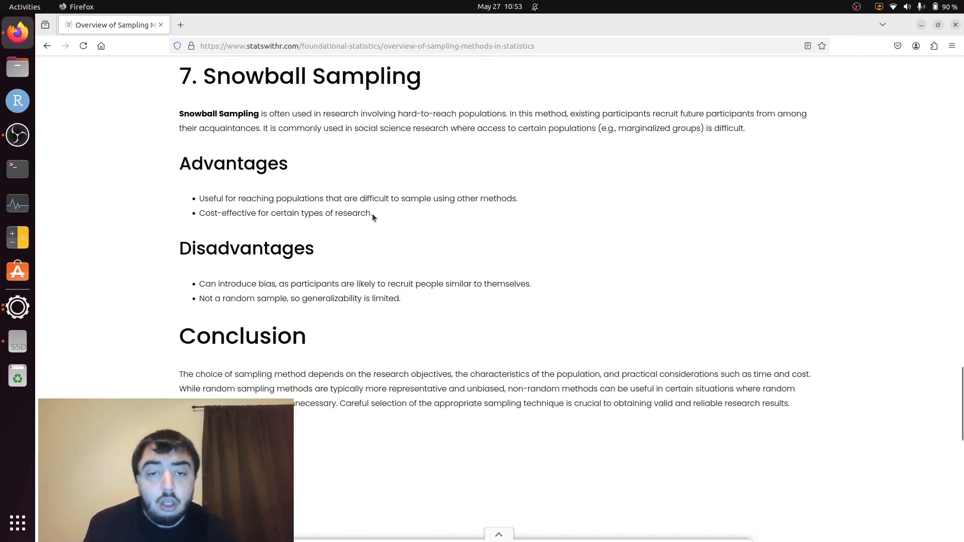
pyautogui.moveTo(394, 220)
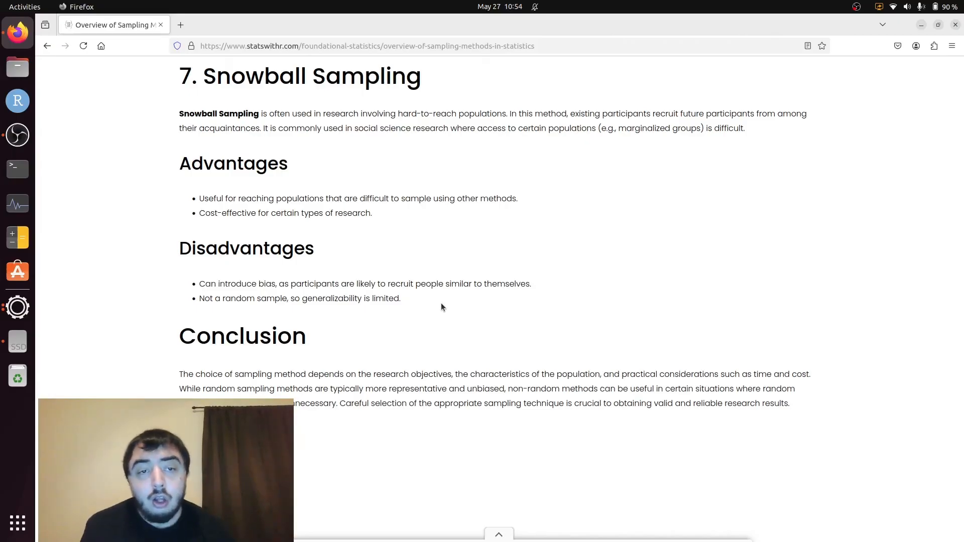
pyautogui.moveTo(584, 246)
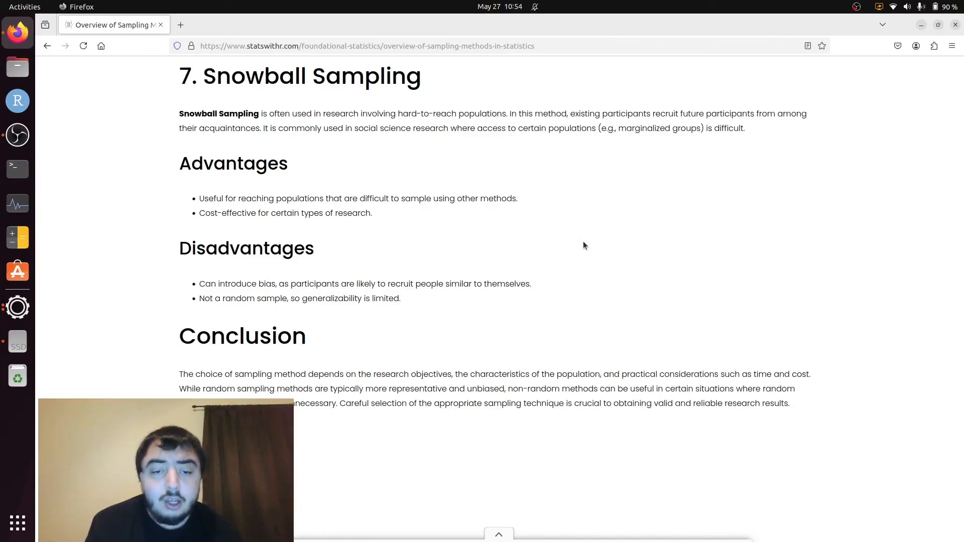
pyautogui.scroll(-3)
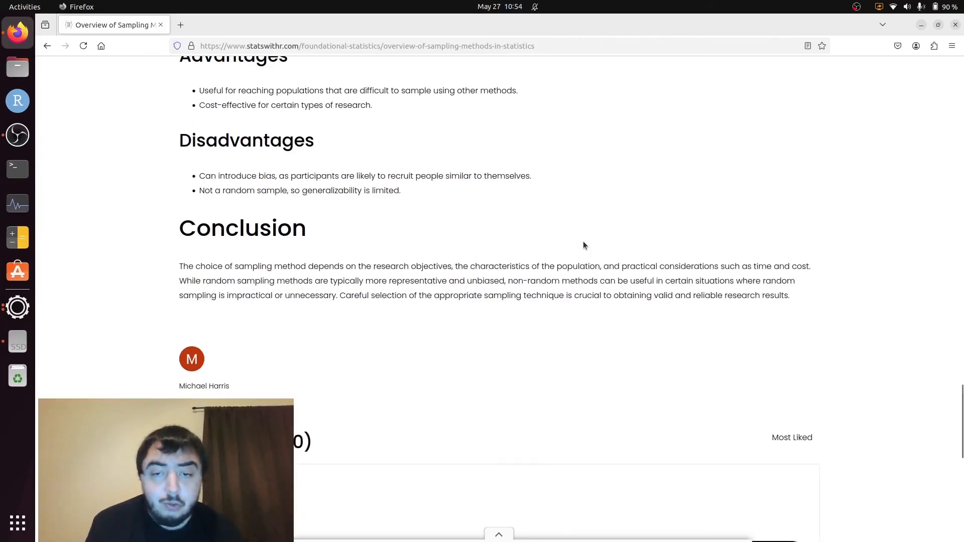